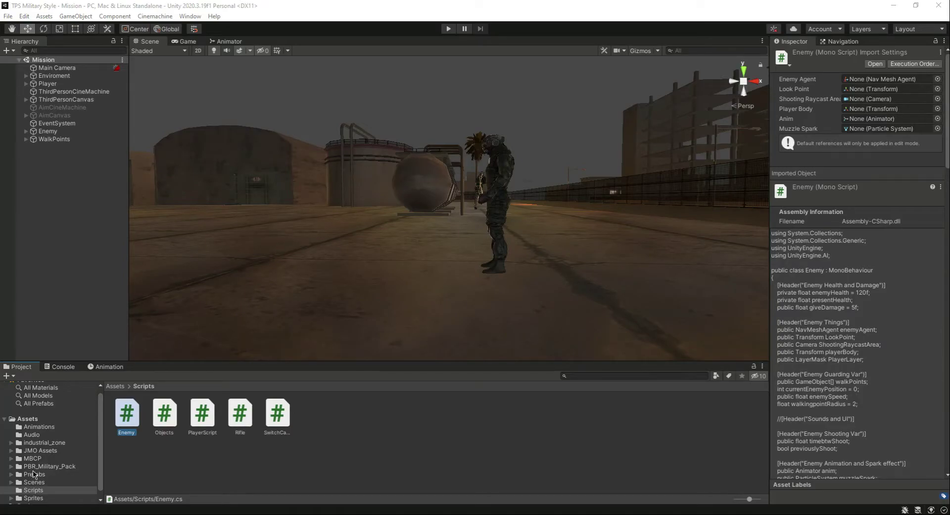
Step: Browse Assets > PBR_Military_Pack > PBR_Drone and look into its Prefab folder
left_click(49, 465)
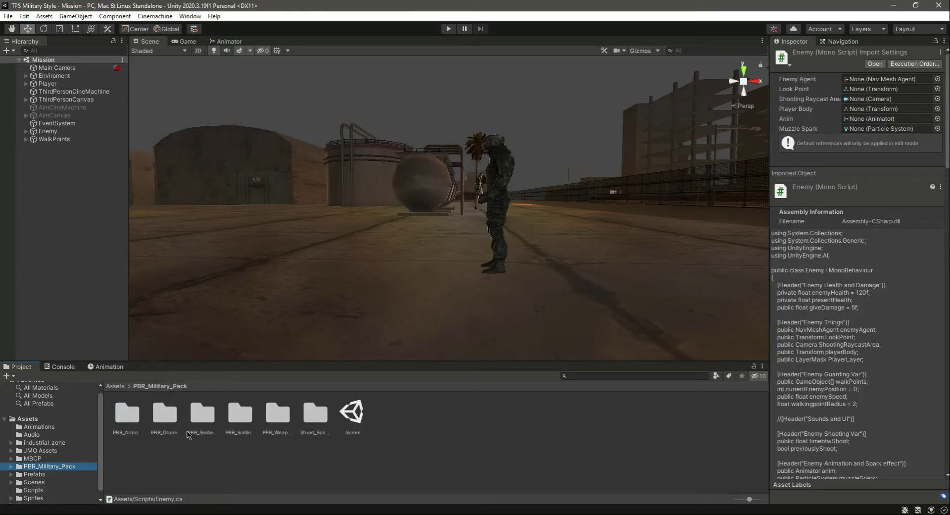
double_click(164, 411)
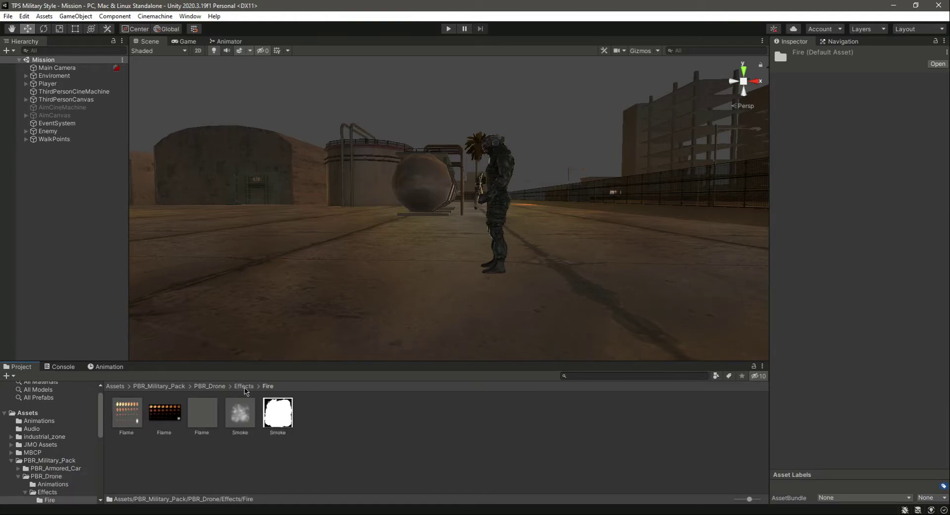
left_click(244, 385)
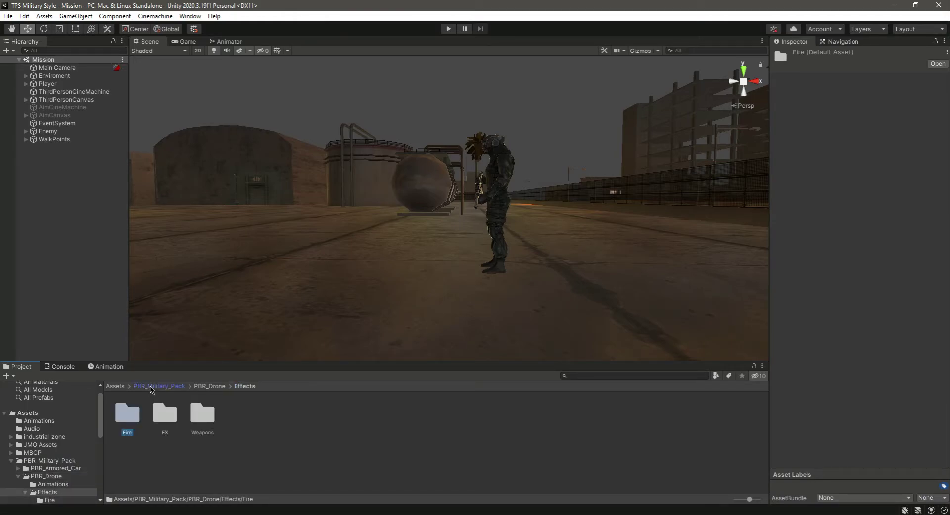
left_click(210, 385)
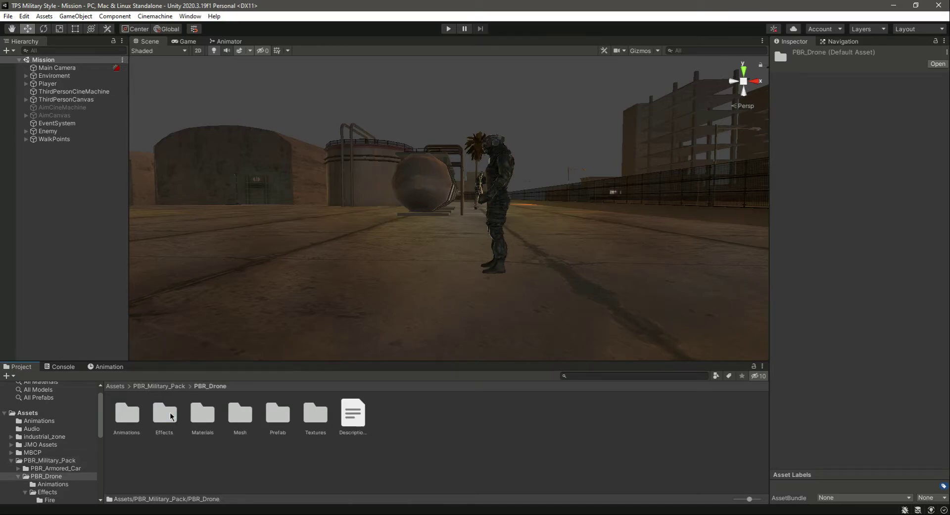
double_click(278, 414)
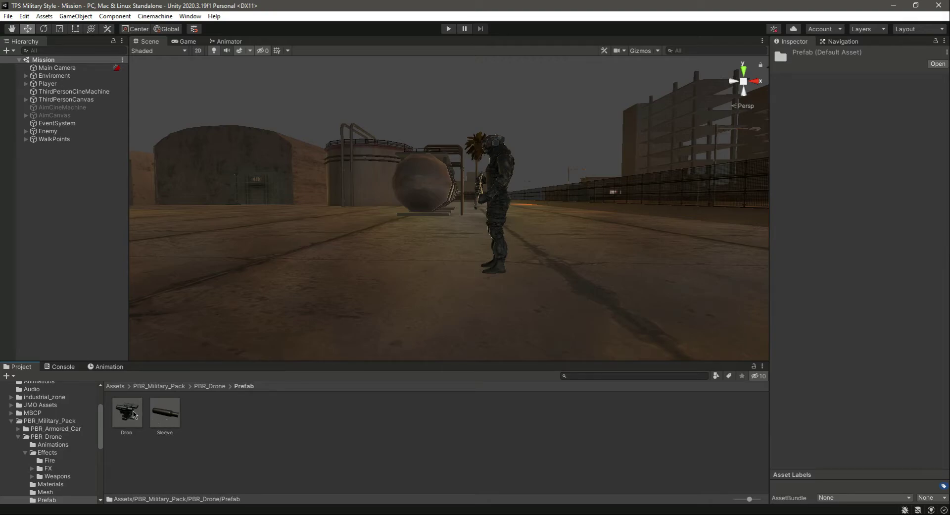
Step: Look through the drone's Effects > Fire > FX folders, then return to the Prefab folder with Dron and Sleeve
left_click(210, 386)
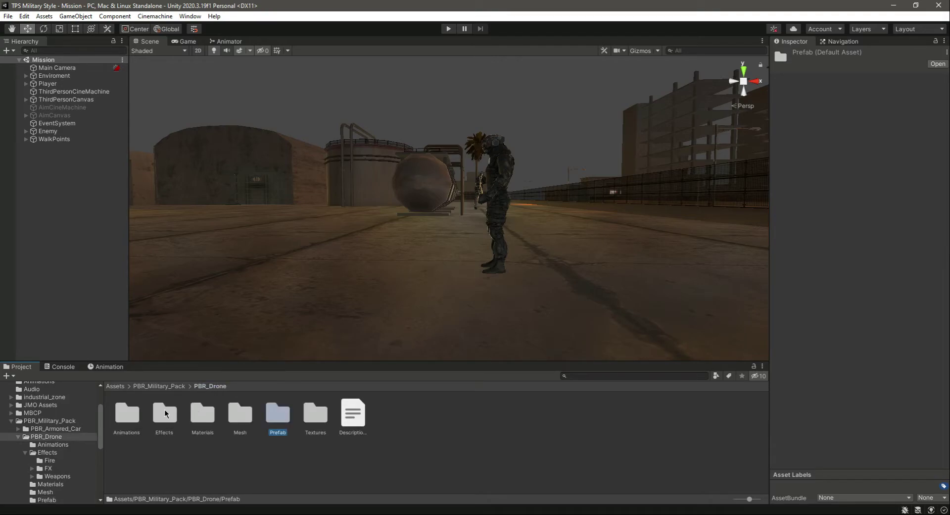
double_click(164, 414)
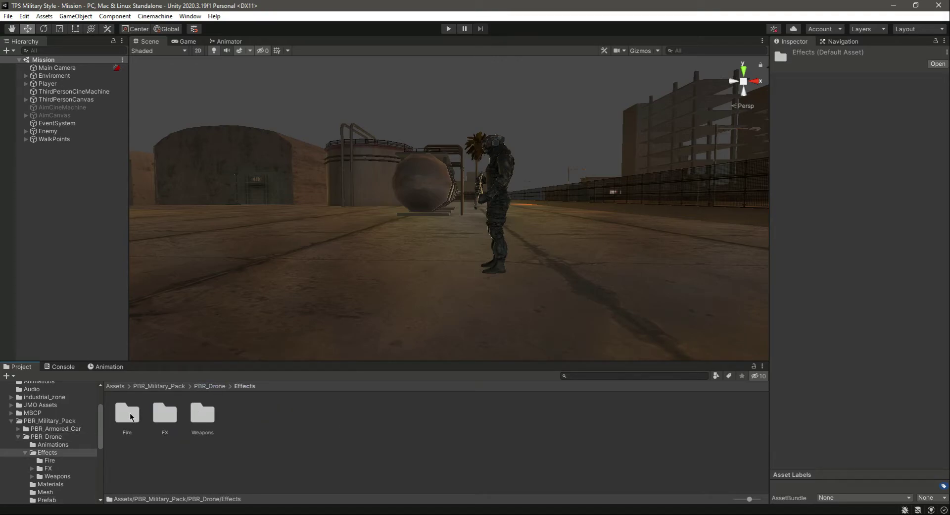
left_click(127, 415)
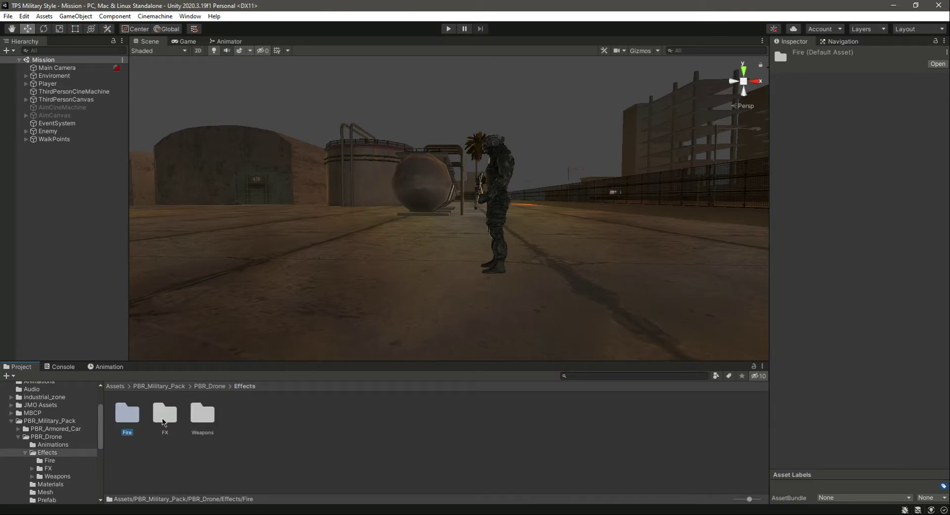
double_click(164, 414)
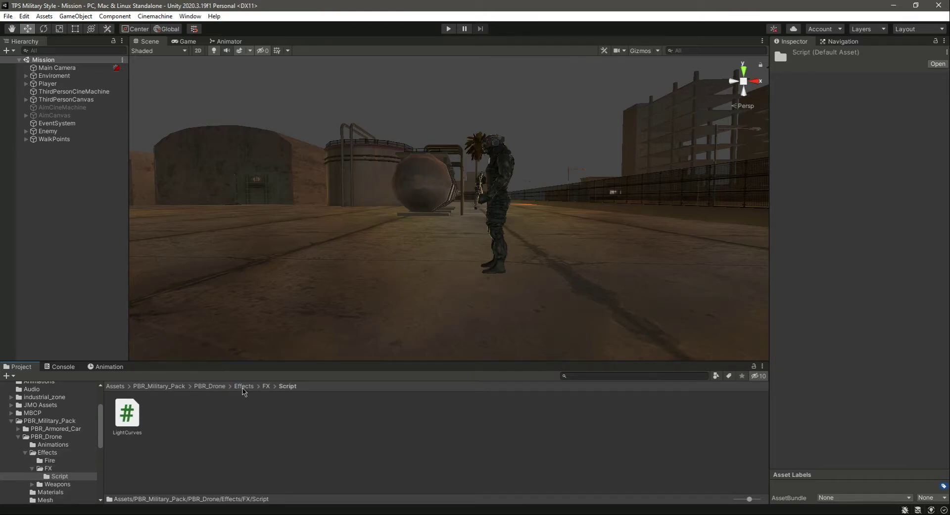
left_click(243, 385)
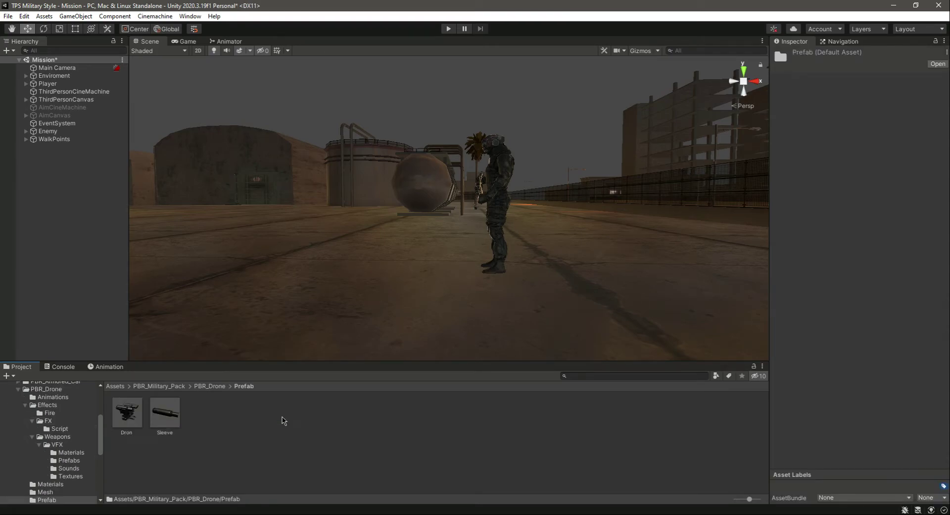
mouse_move(127, 418)
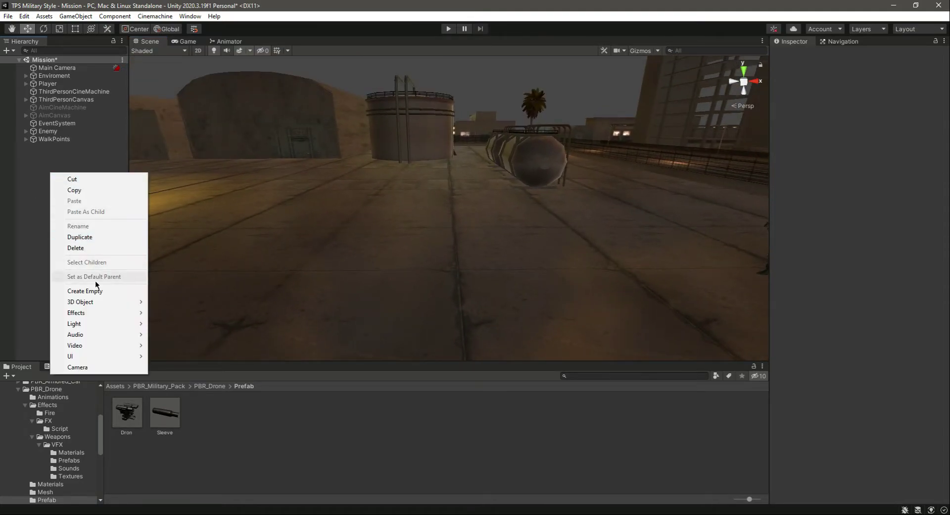
Step: Create an empty game object in the Hierarchy and rename it EnemyDrone
left_click(85, 291)
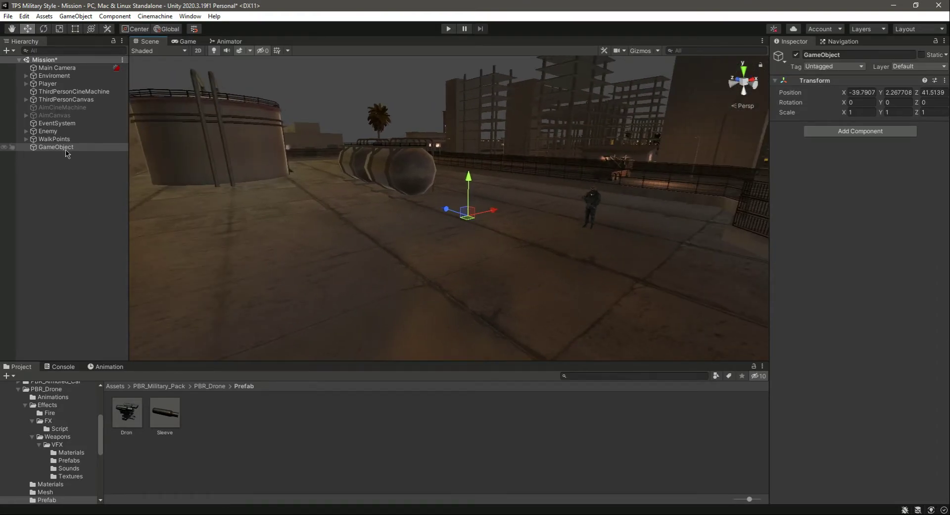
double_click(821, 54)
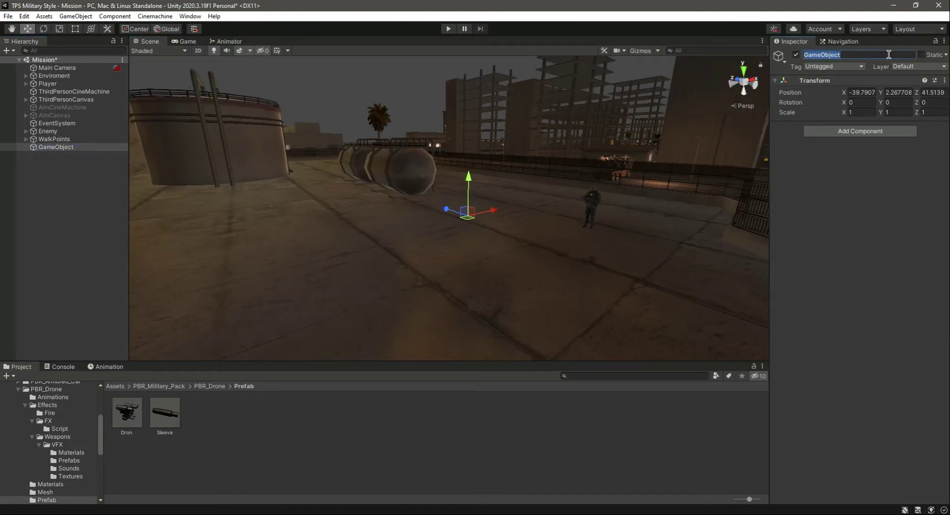
type("EnemyDrone")
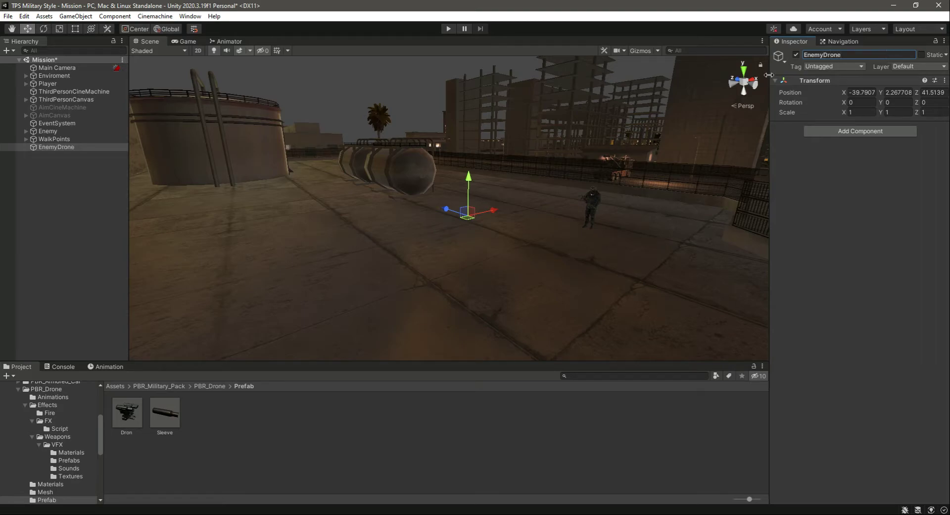
left_click(57, 147)
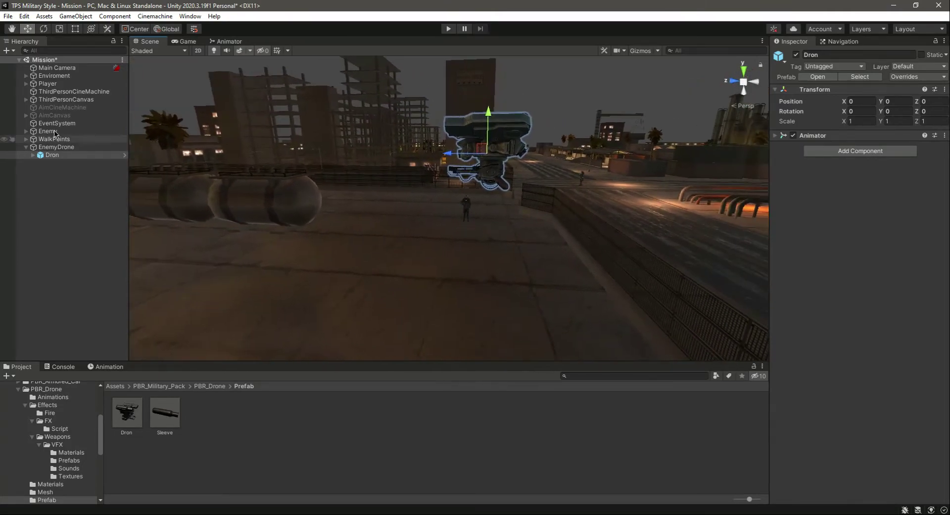
Step: Copy the Animator component from the Dron child and select the objects to transfer it
right_click(52, 155)
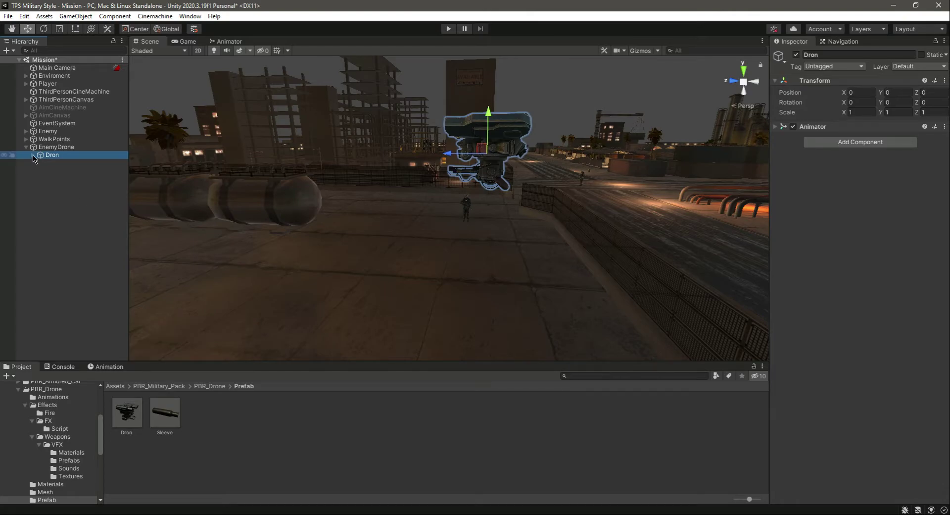
left_click(26, 146)
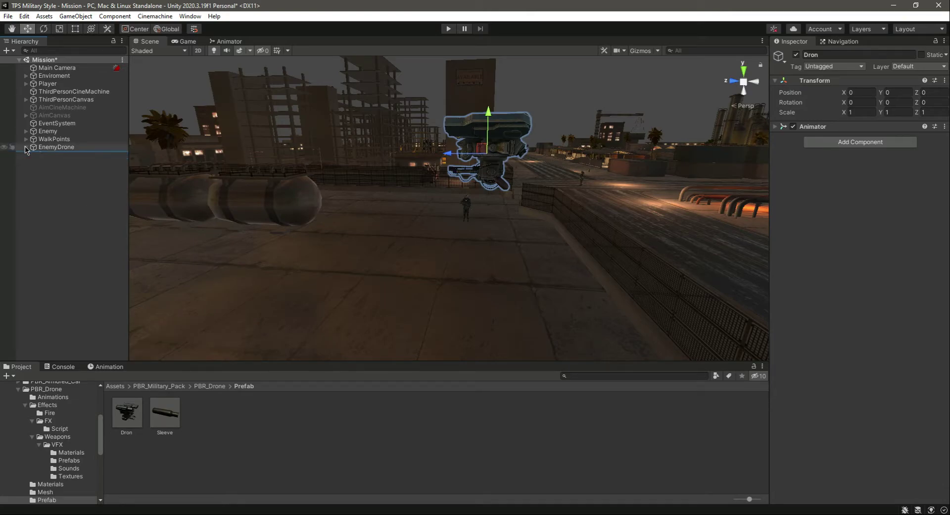
left_click(56, 146)
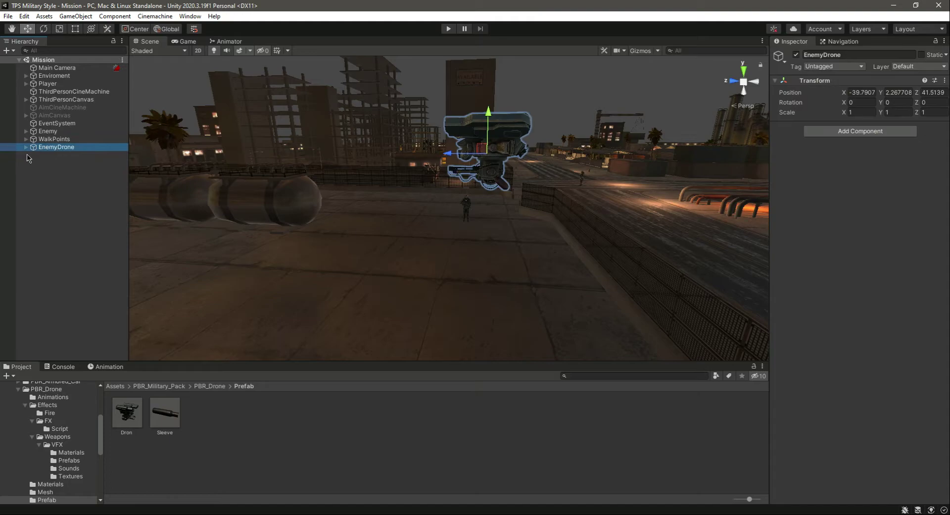
left_click(52, 155)
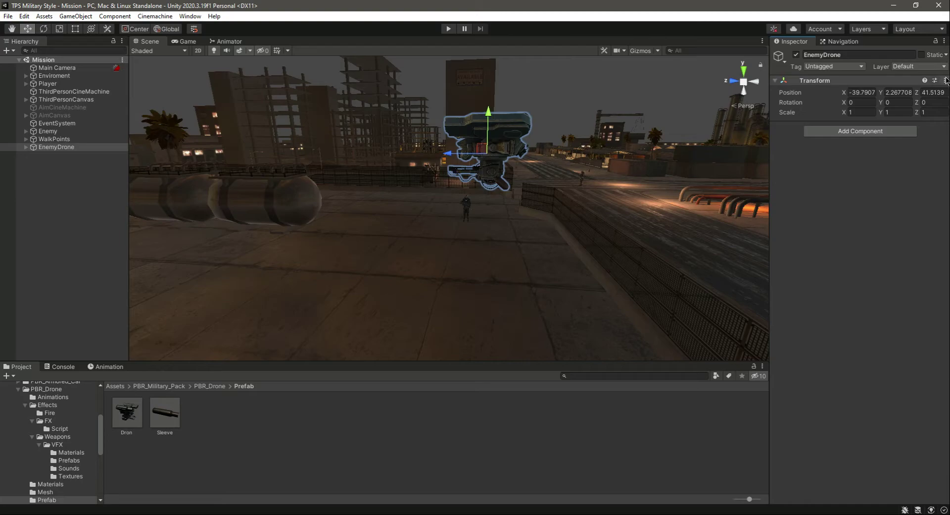
Step: Paste the Animator onto EnemyDrone as a new component using the Dron controller and Dron_MeshAvatar
left_click(942, 79)
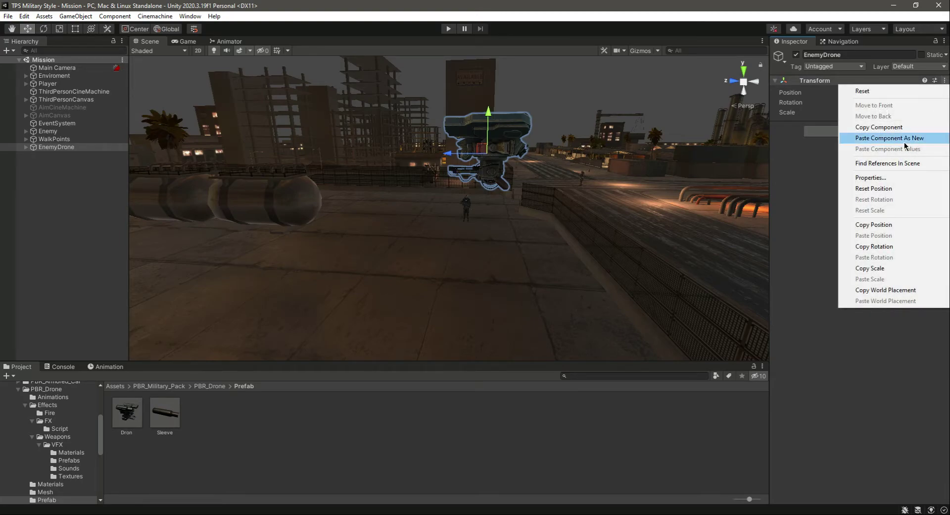
left_click(890, 138)
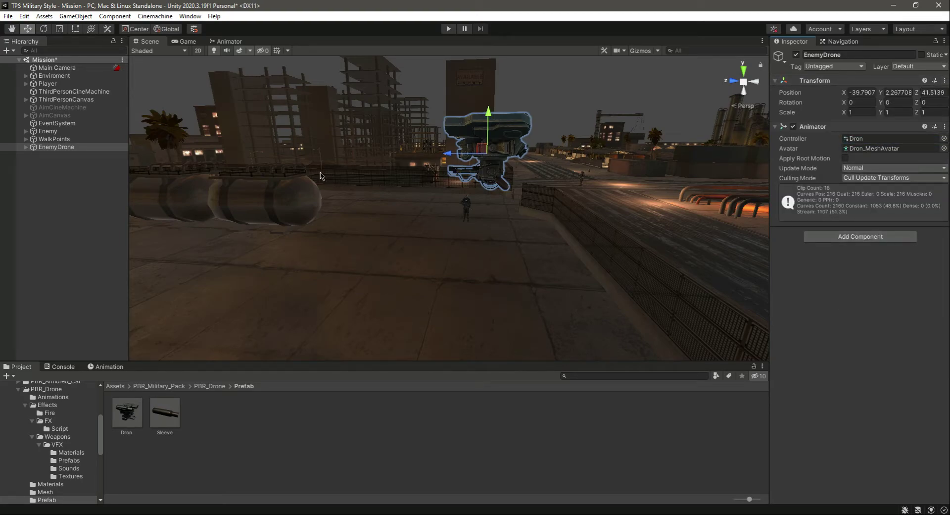
left_click(51, 154)
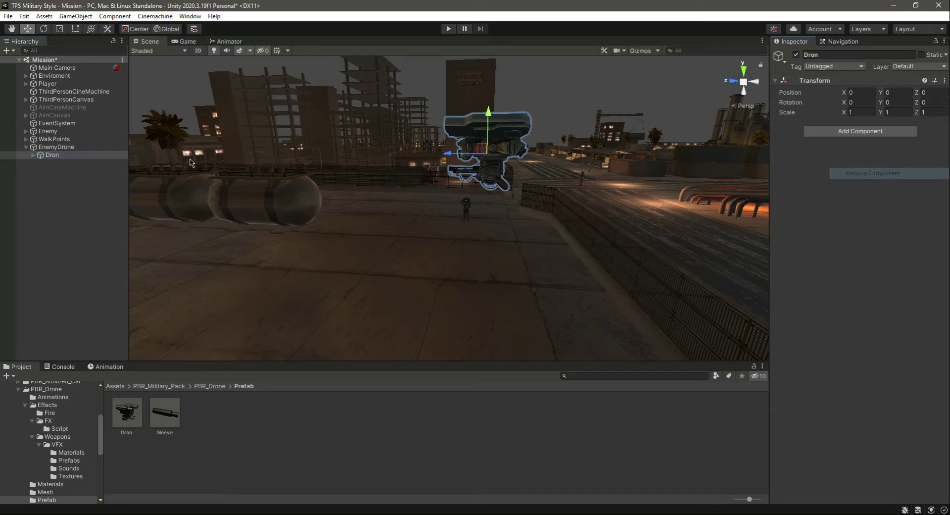
mouse_move(35, 150)
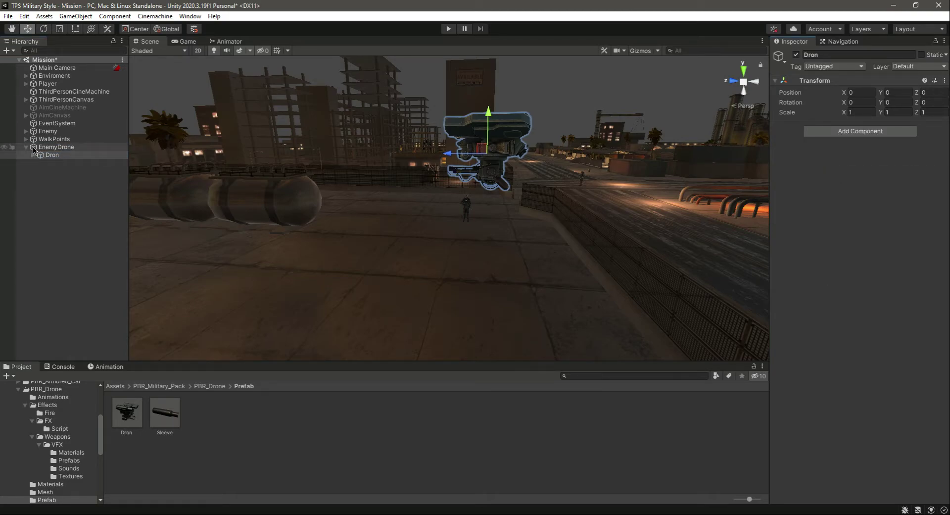
left_click(56, 146)
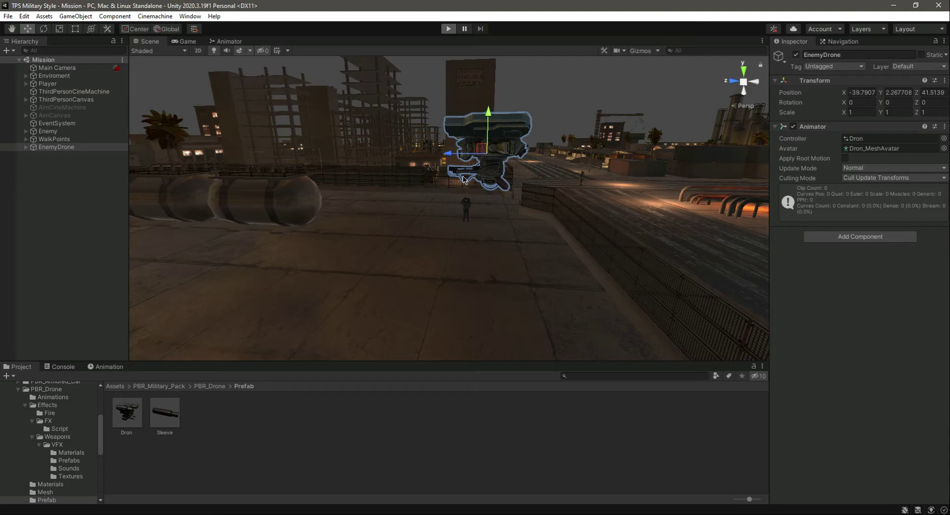
left_click(448, 29)
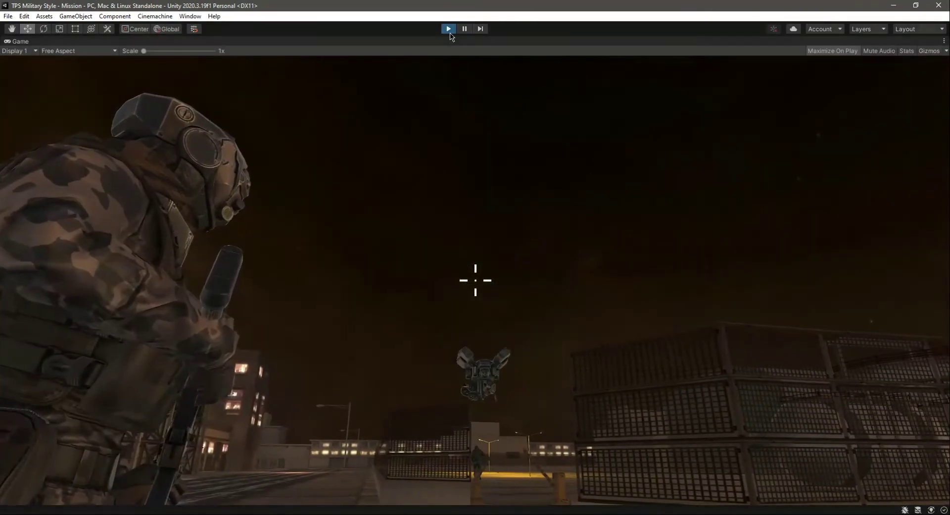
left_click(449, 29)
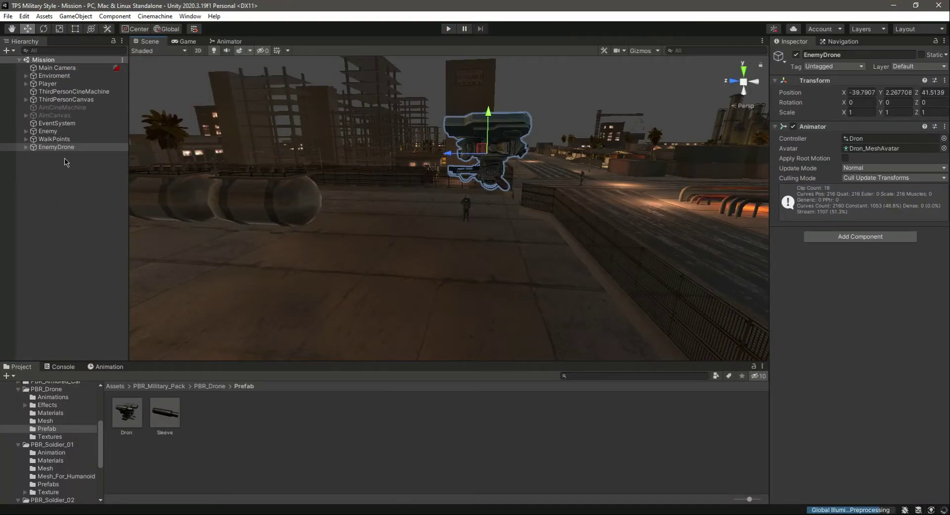
Step: Add a Nav Mesh Agent to EnemyDrone and set its Speed to 7
left_click(56, 146)
type("nav")
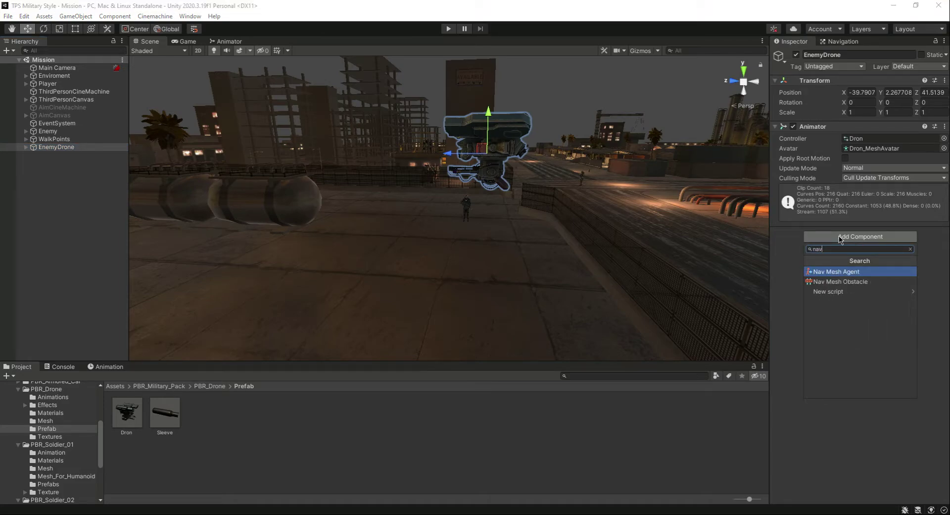
left_click(839, 271)
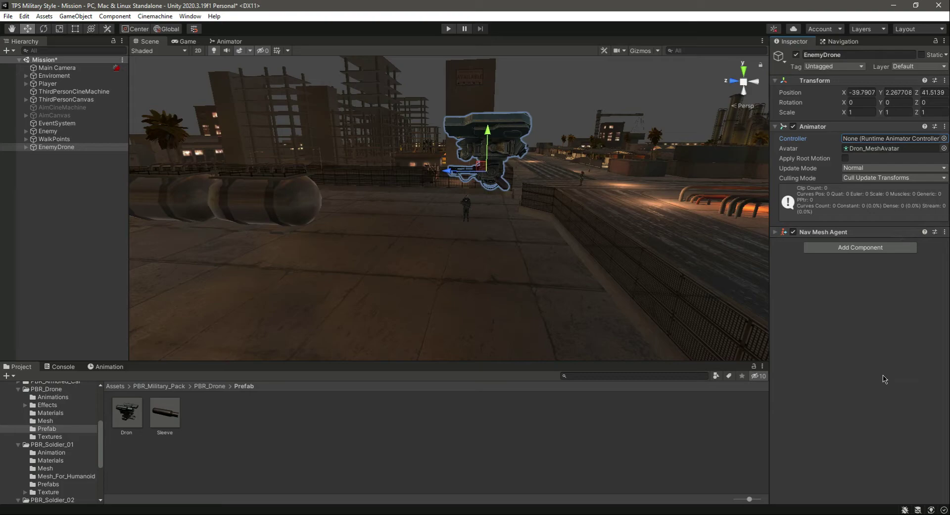
left_click(775, 232)
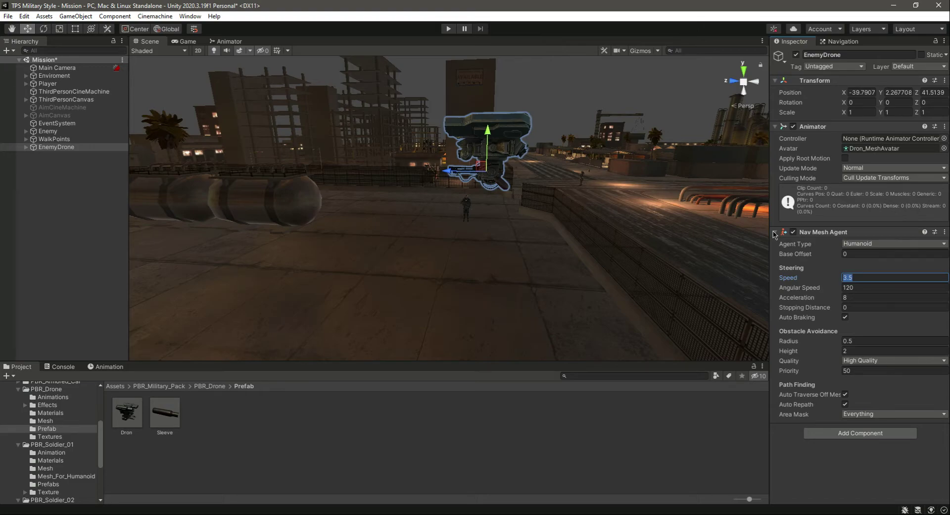
type("7")
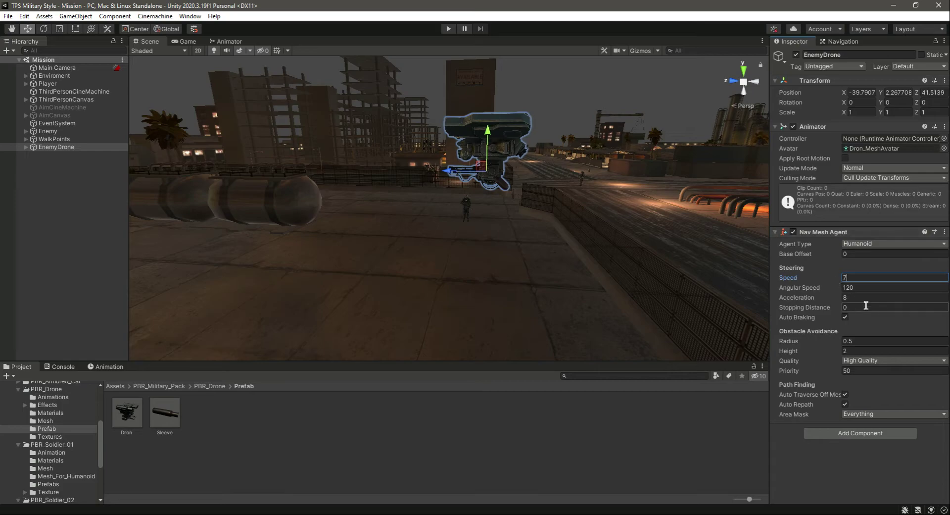
left_click(776, 232)
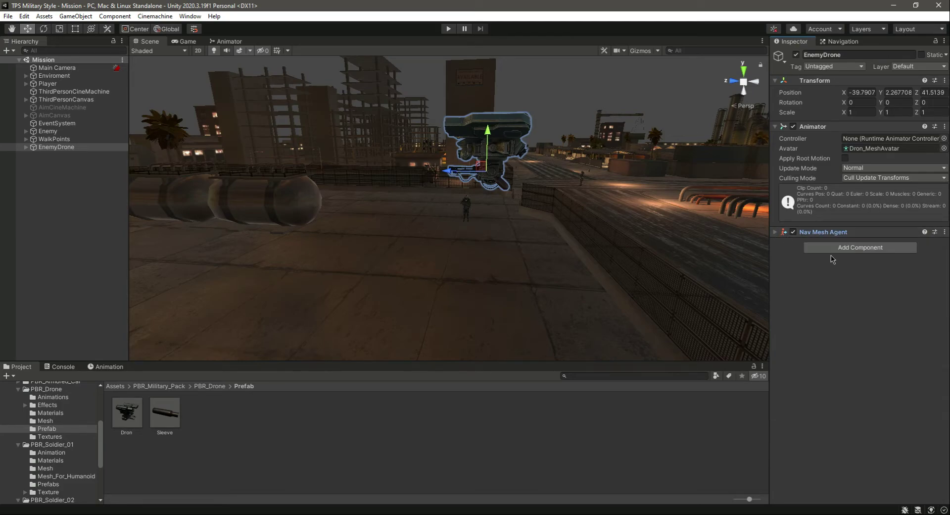
Step: Add a trigger Box Collider to EnemyDrone and drag its handles to enclose the whole drone
left_click(859, 247)
type("box")
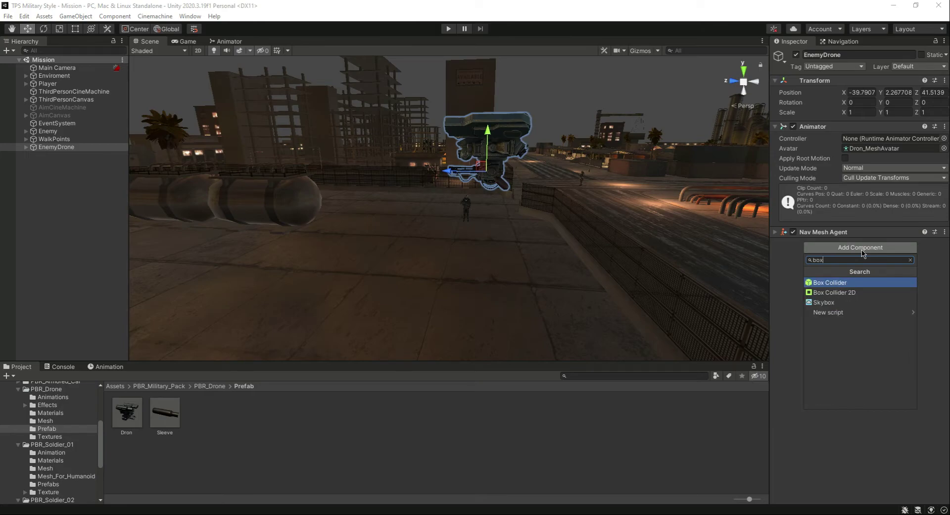
left_click(829, 283)
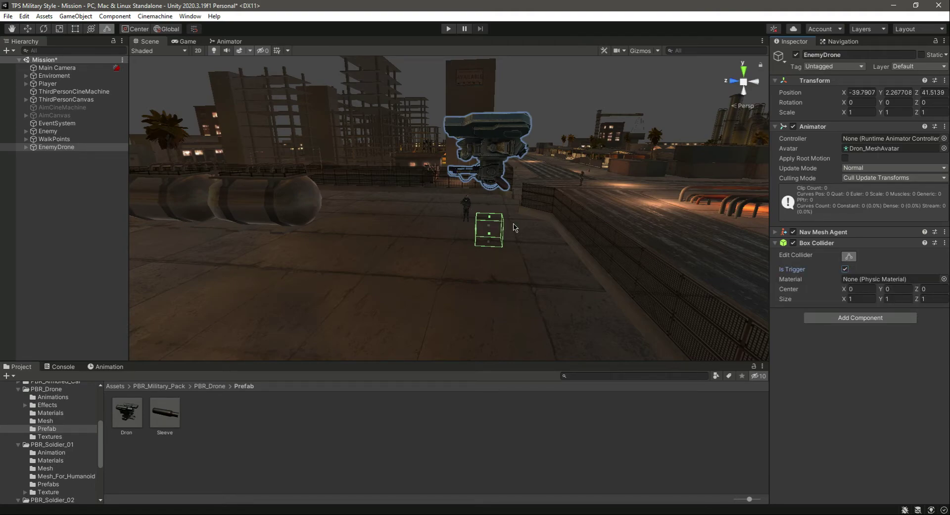
left_click_drag(488, 217, 492, 116)
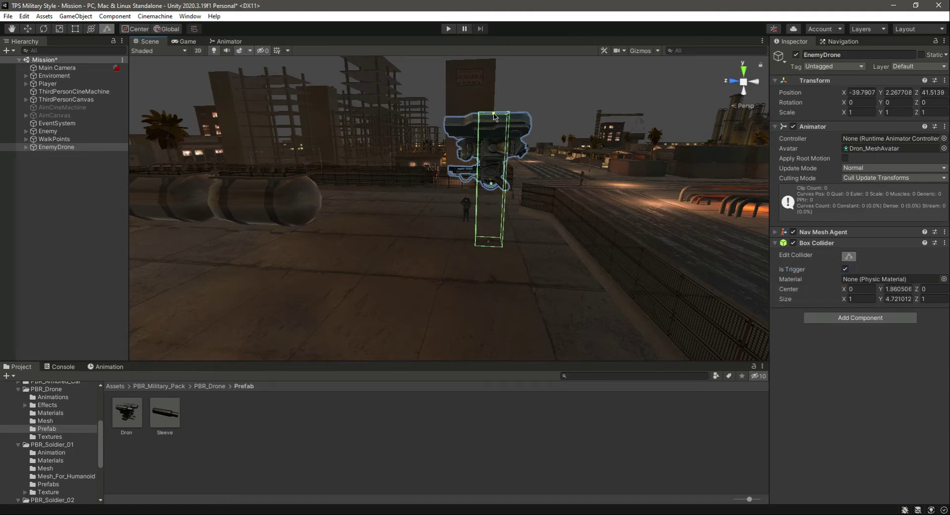
left_click_drag(494, 117, 506, 199)
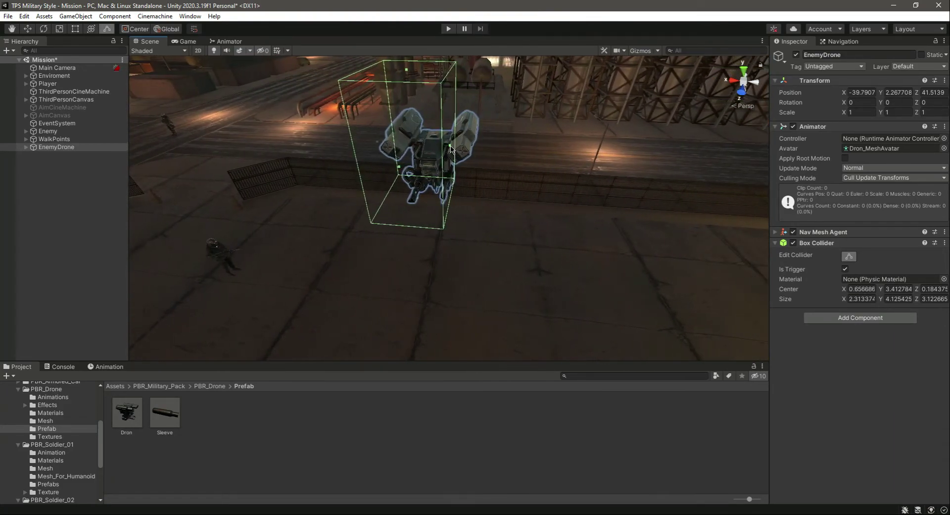
left_click_drag(451, 148, 412, 144)
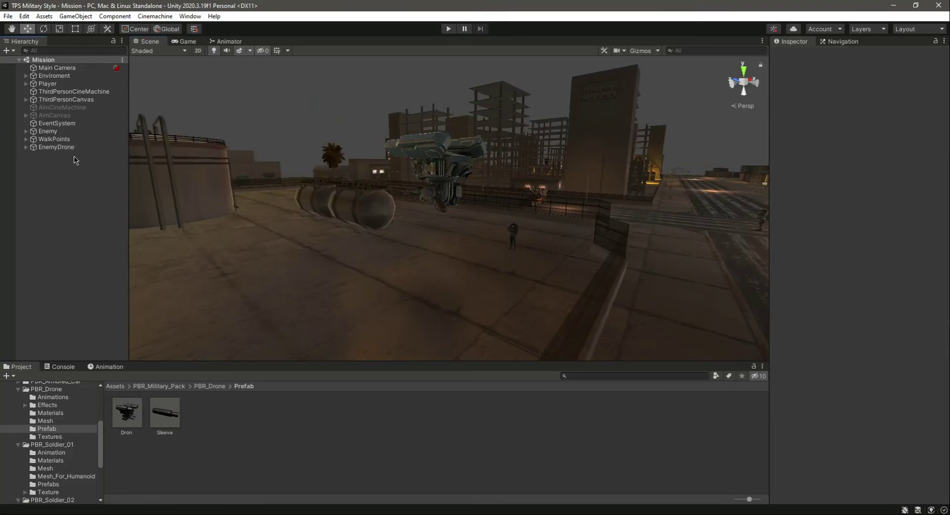
left_click(56, 147)
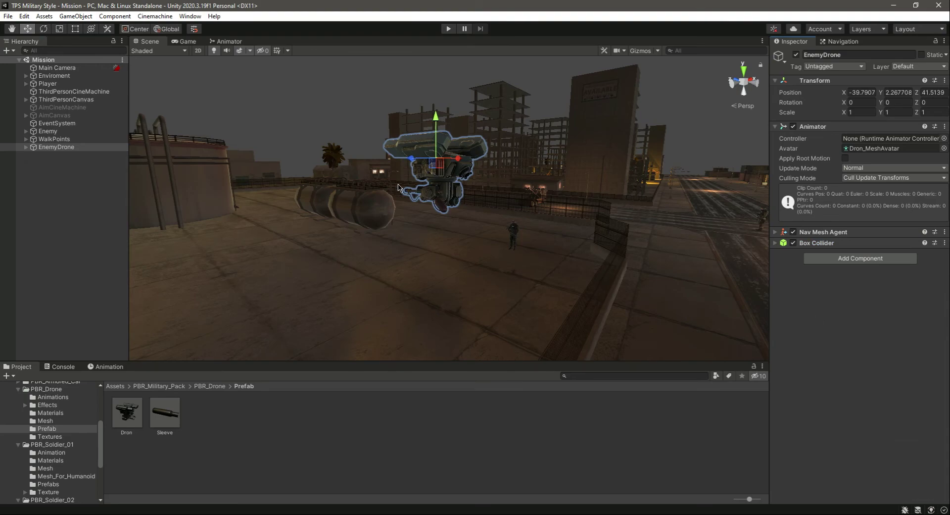
scroll("up", 3)
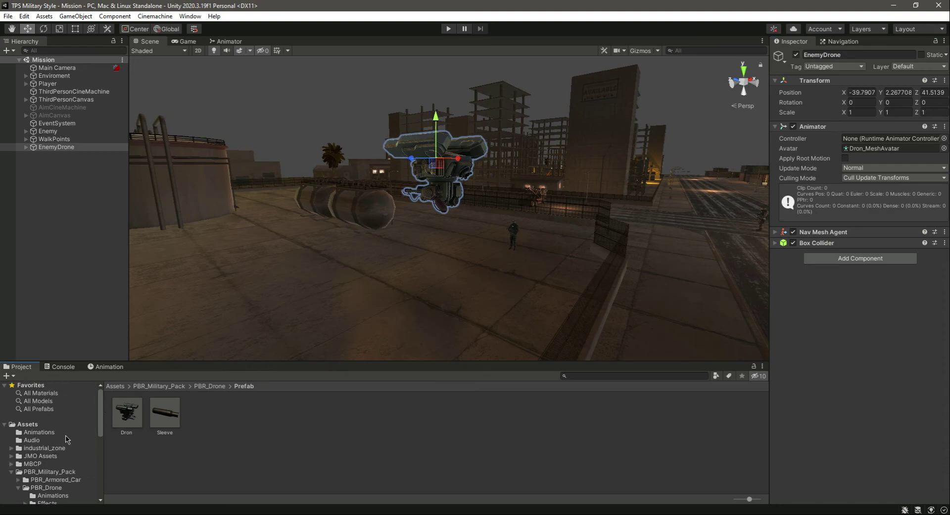